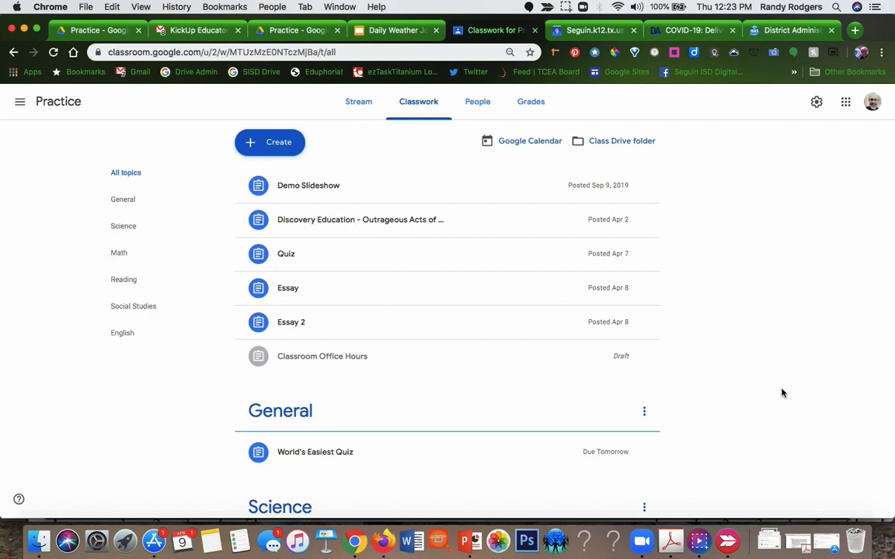
mouse_move(739, 225)
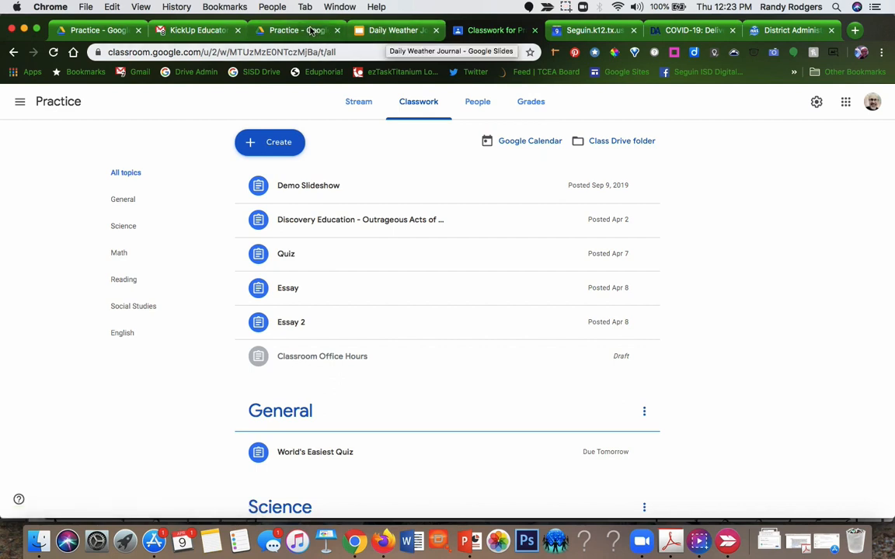
Switch to the Practice class's Google Drive folder holding the Daily Weather Journal
click(295, 29)
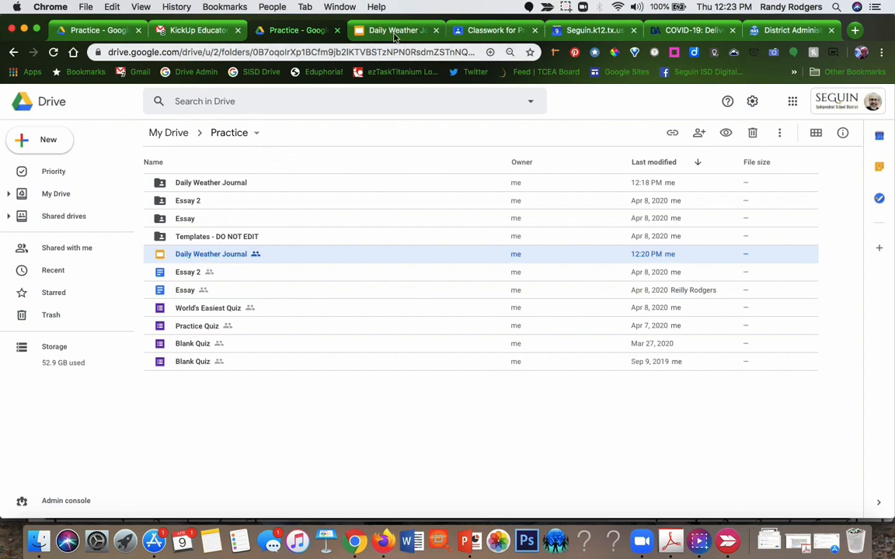
Open the Daily Weather Journal slideshow and scroll through its weather slides
click(397, 30)
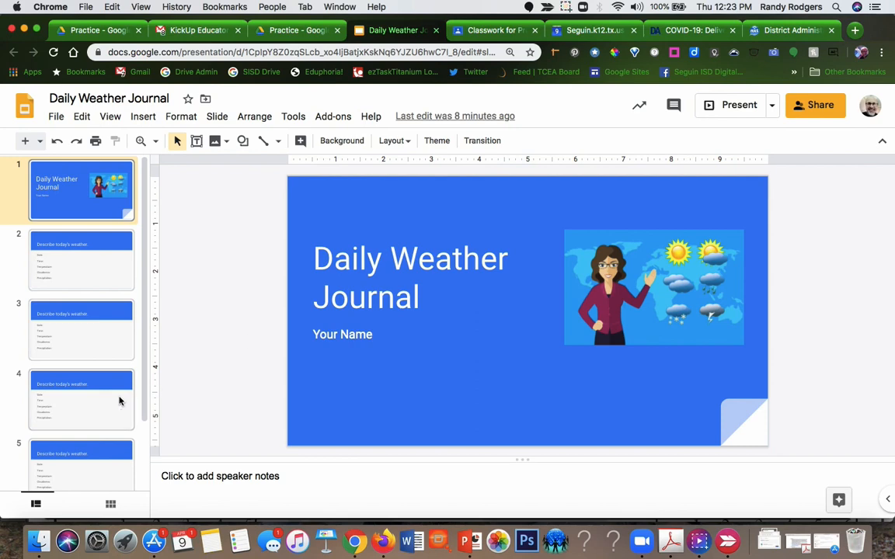
scroll(down, 3)
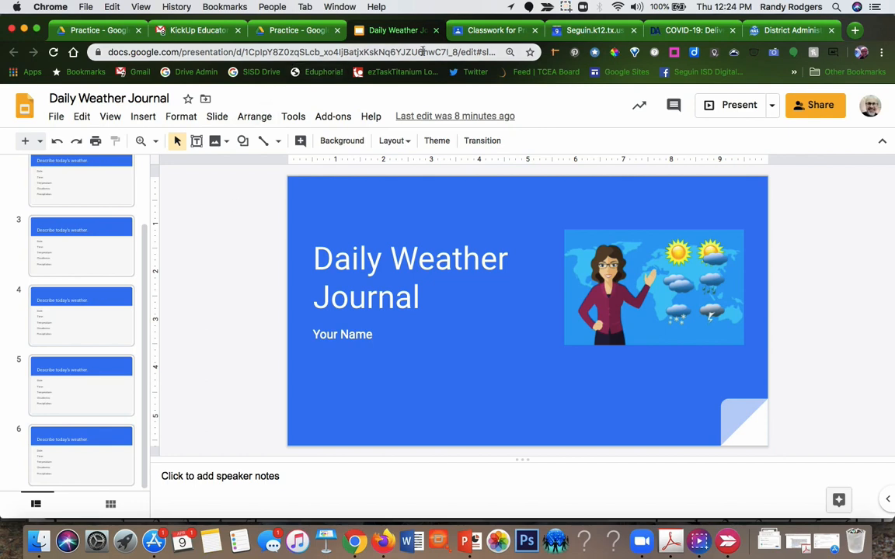
Return to the Practice class's Classwork page and open the Create menu
click(494, 30)
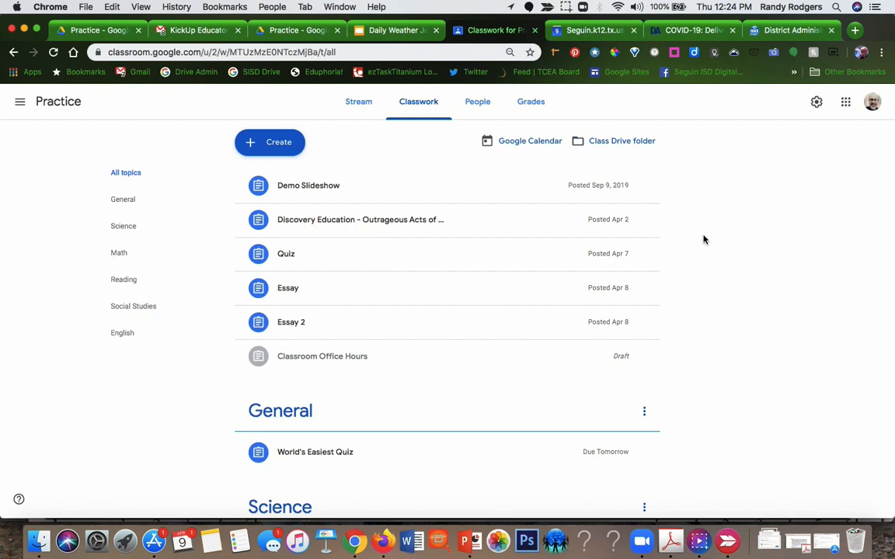
mouse_move(334, 170)
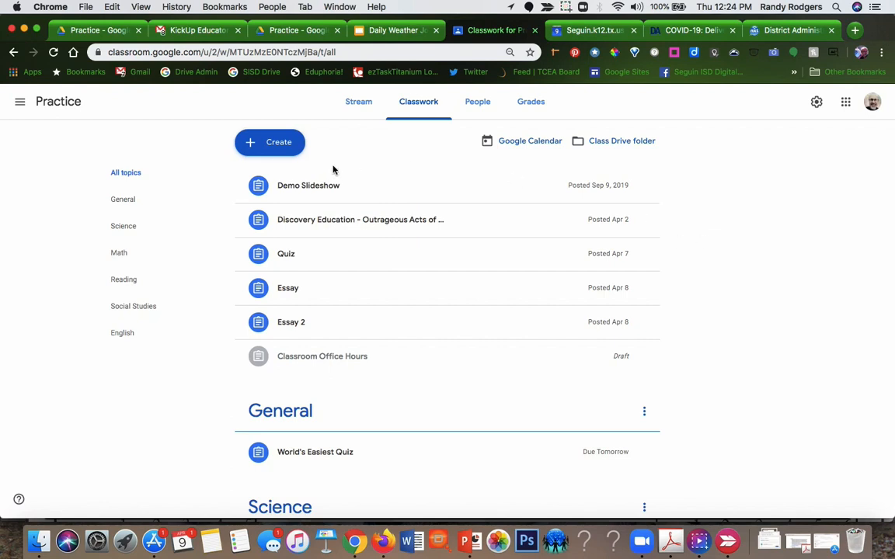
mouse_move(278, 145)
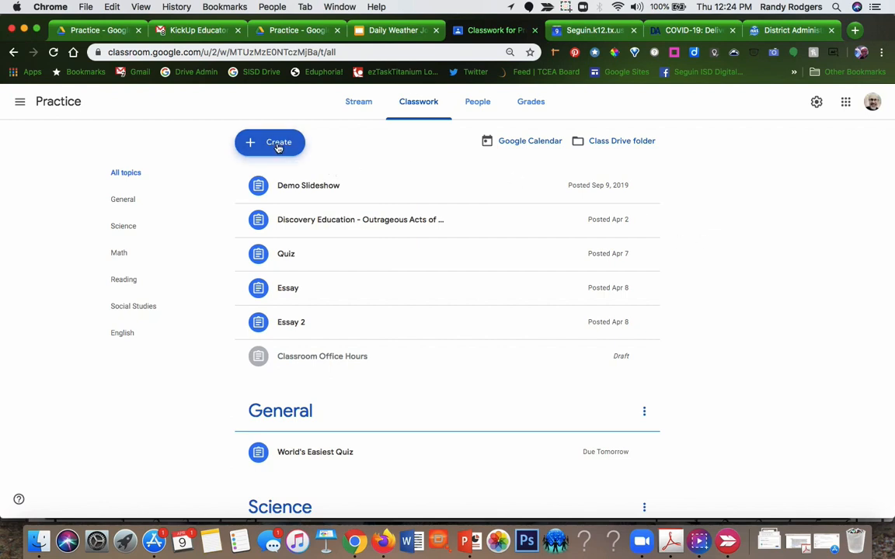
click(270, 143)
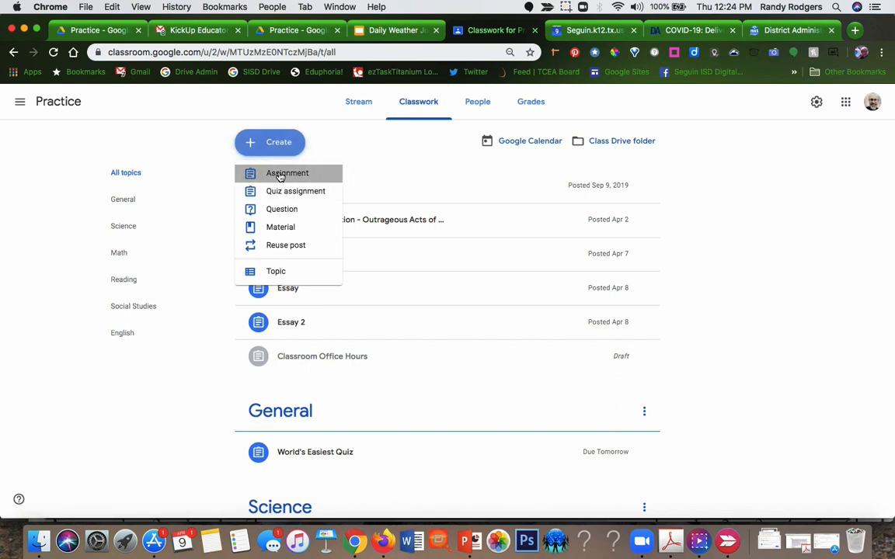
Create assignment 'Daily Weather Journal': 'Document the weather in your location for 5 consecutive days.'
click(286, 173)
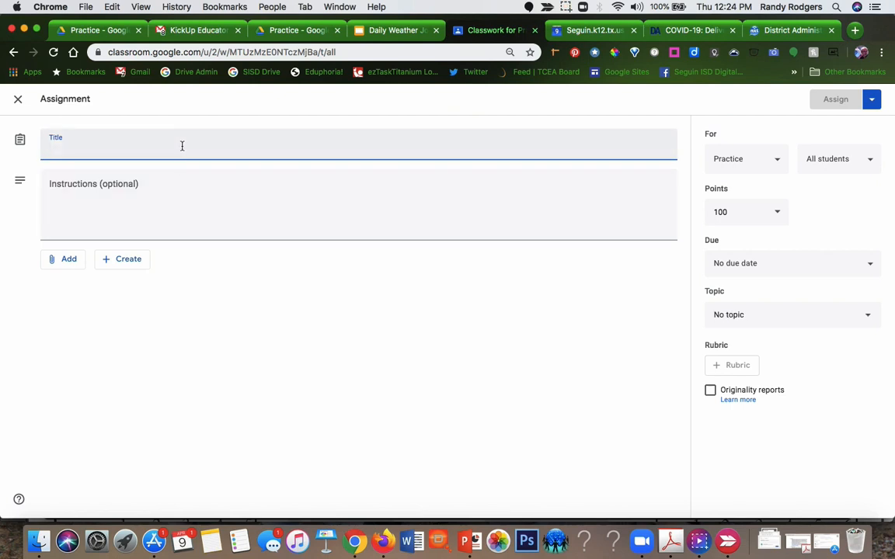
text(Daily Weather Journal)
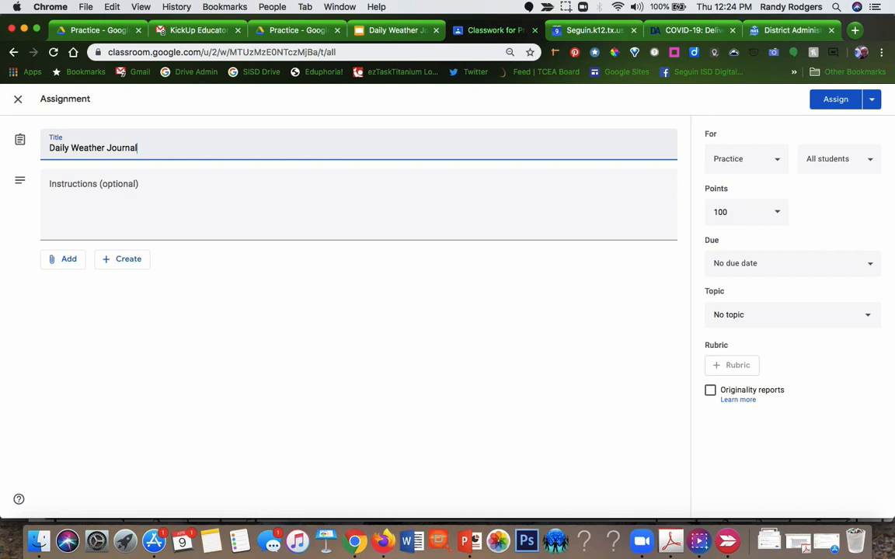
text(Document)
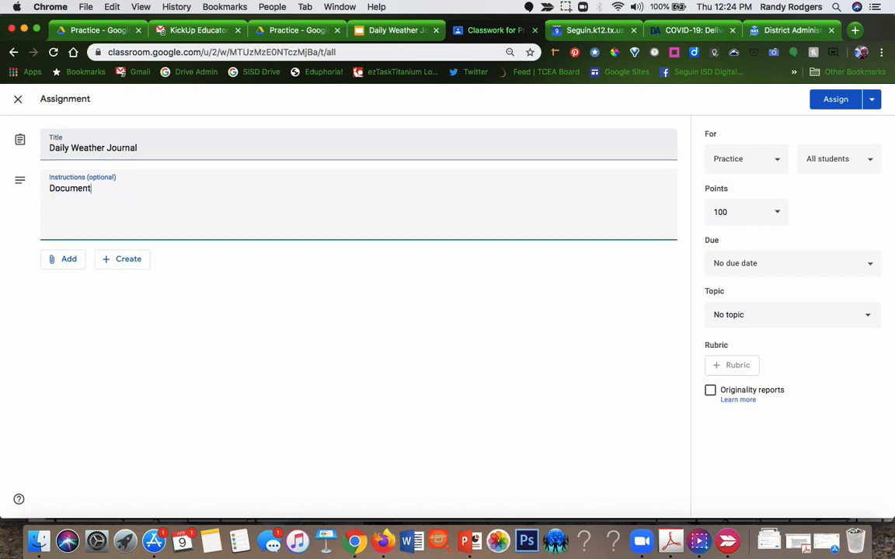
text(the)
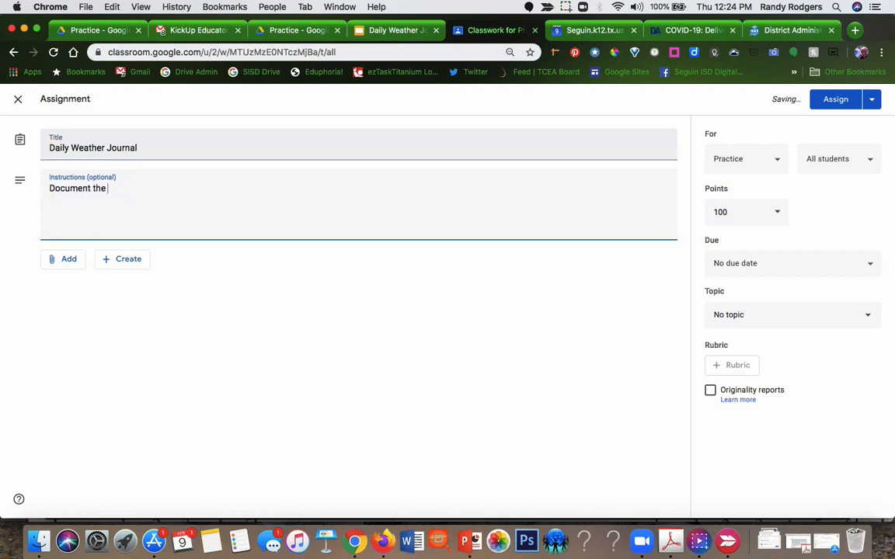
text(weather)
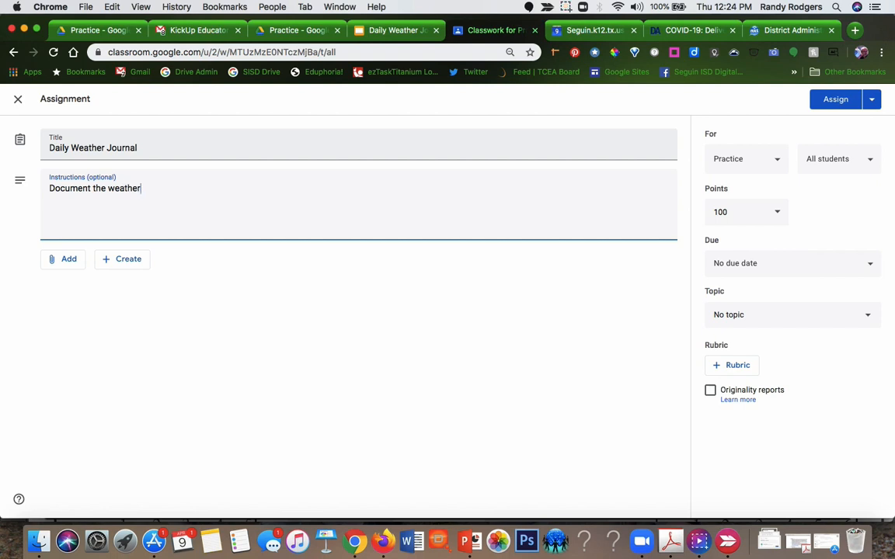
text(in your)
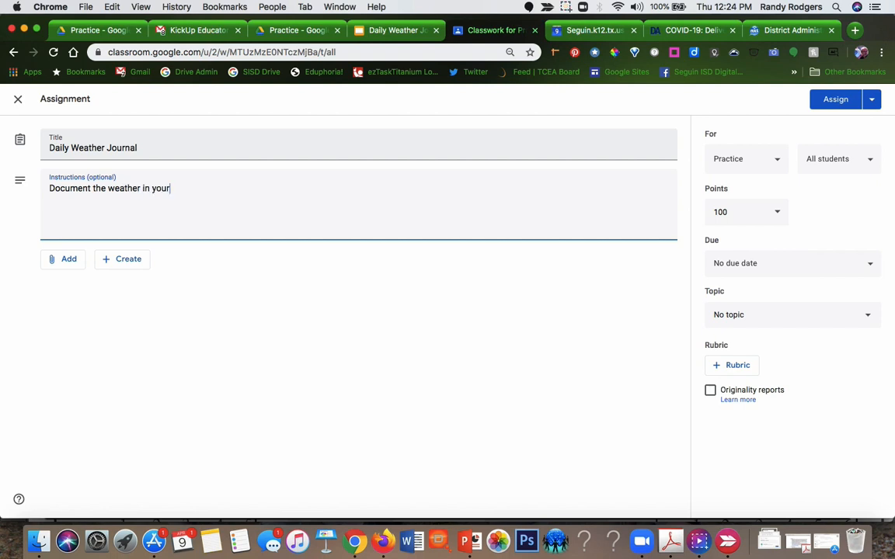
text(location for)
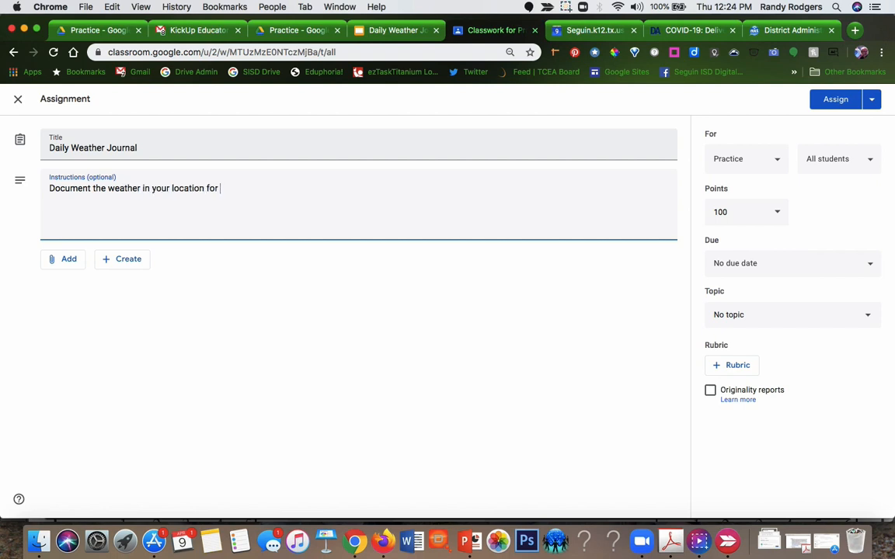
text(5 conse)
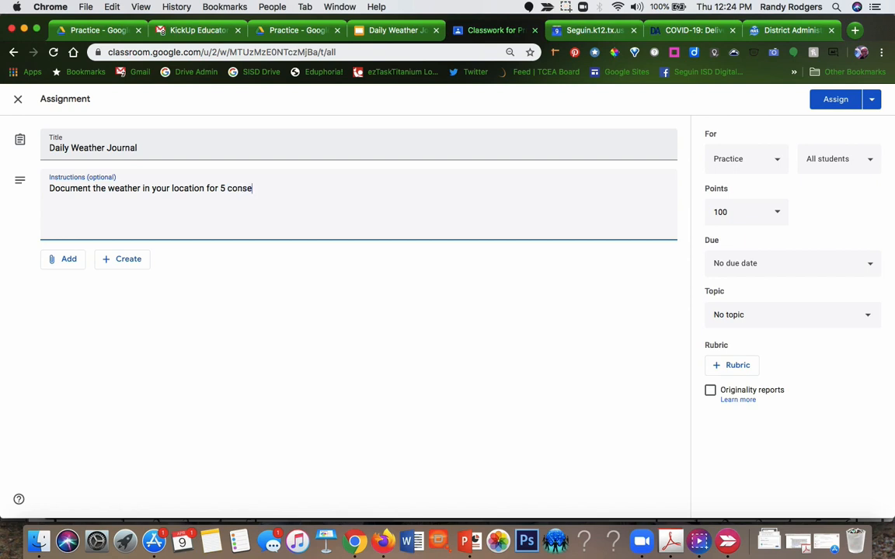
text(cutive days)
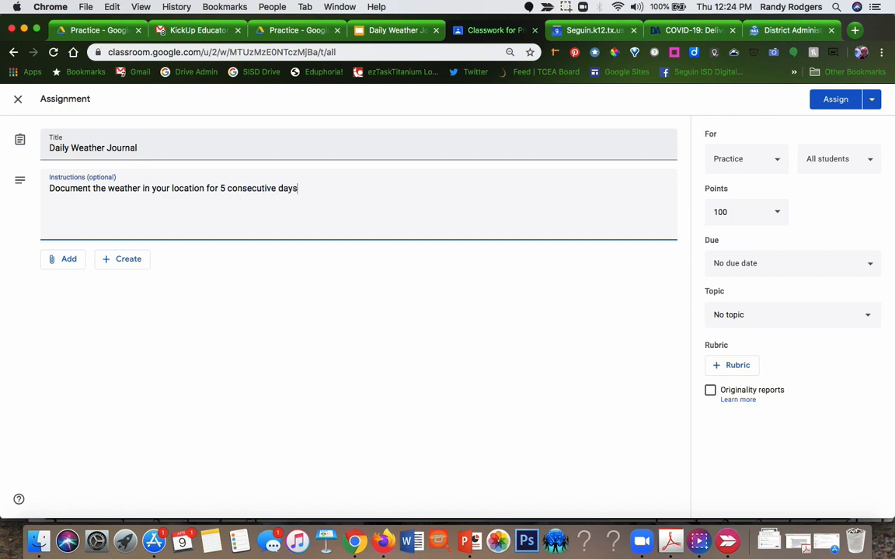
text(.)
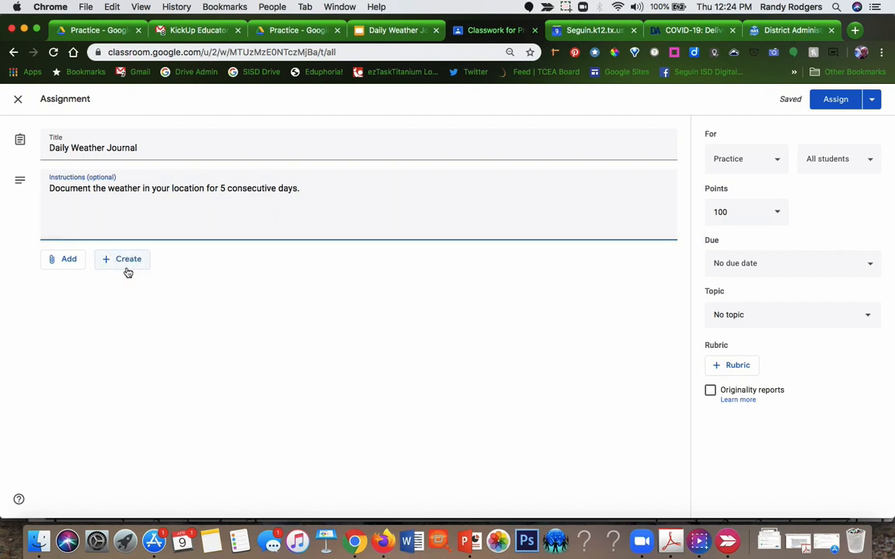
Open the Google Drive file picker from the assignment's Add menu
click(122, 258)
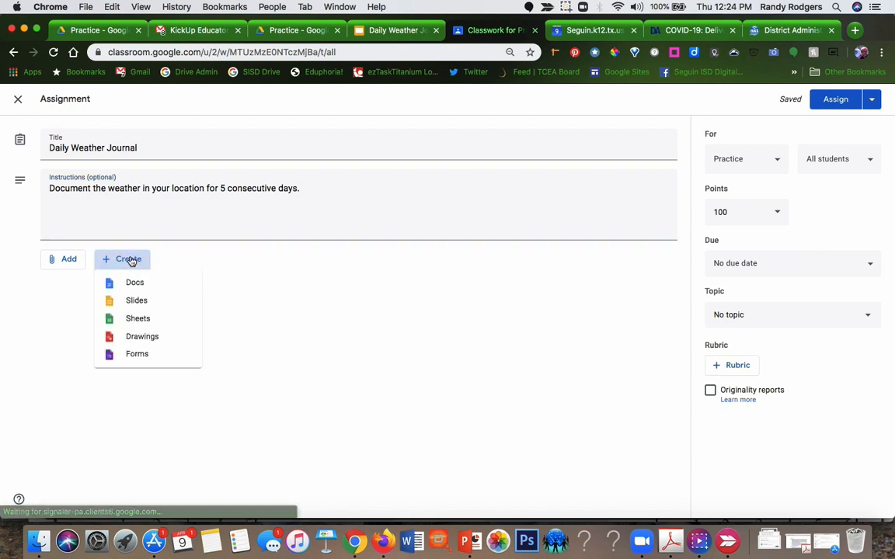
mouse_move(136, 300)
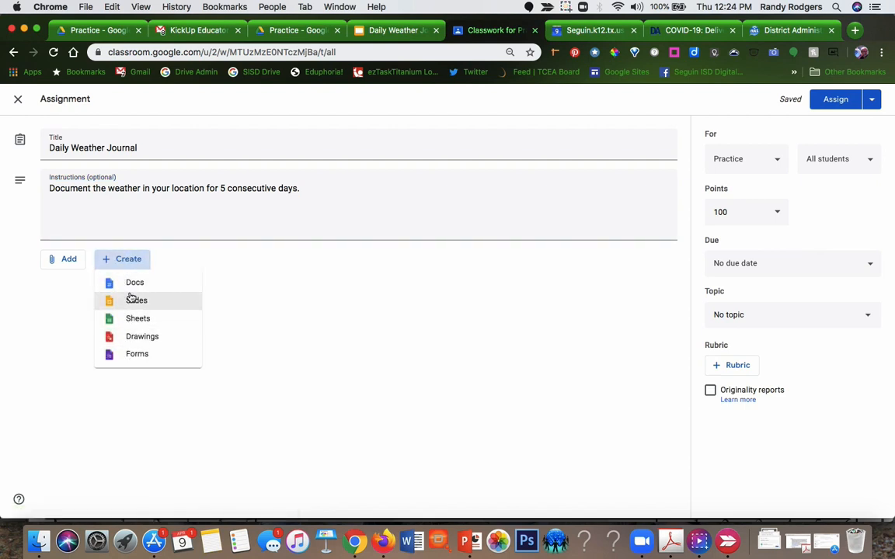
mouse_move(134, 281)
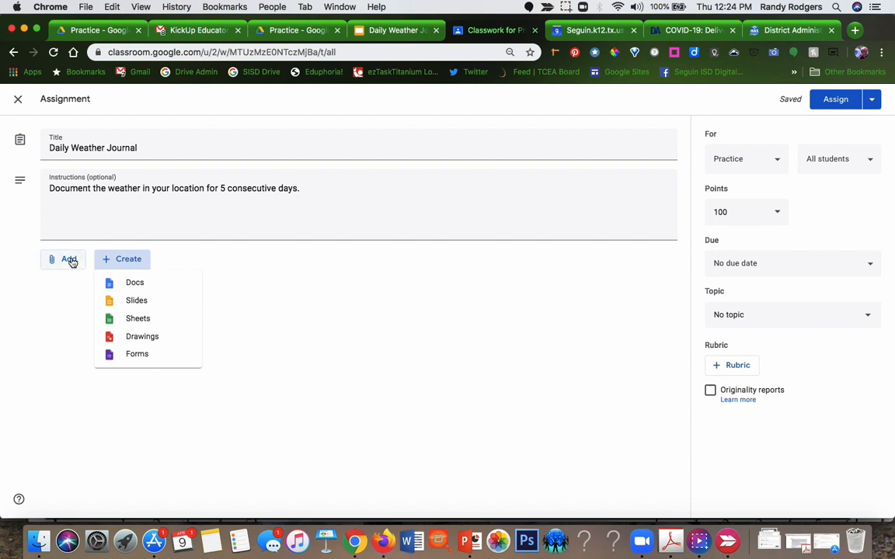
click(69, 258)
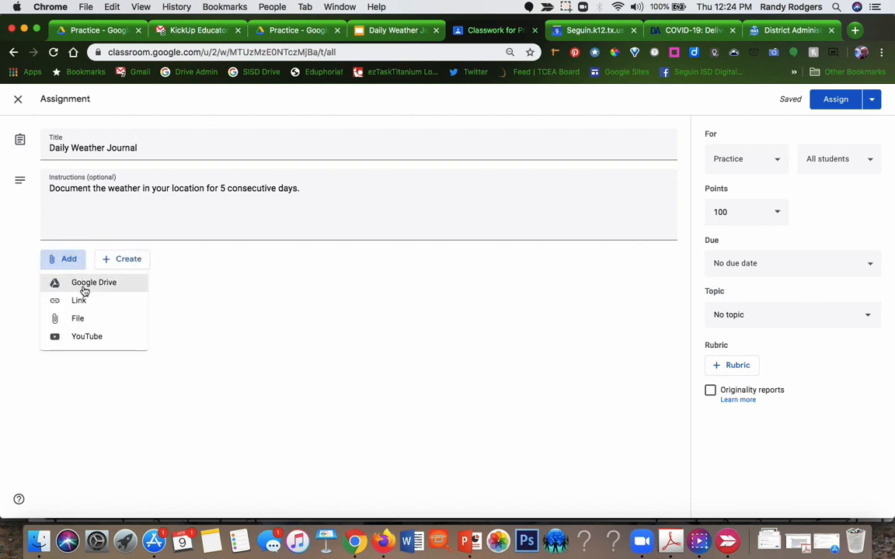
click(94, 282)
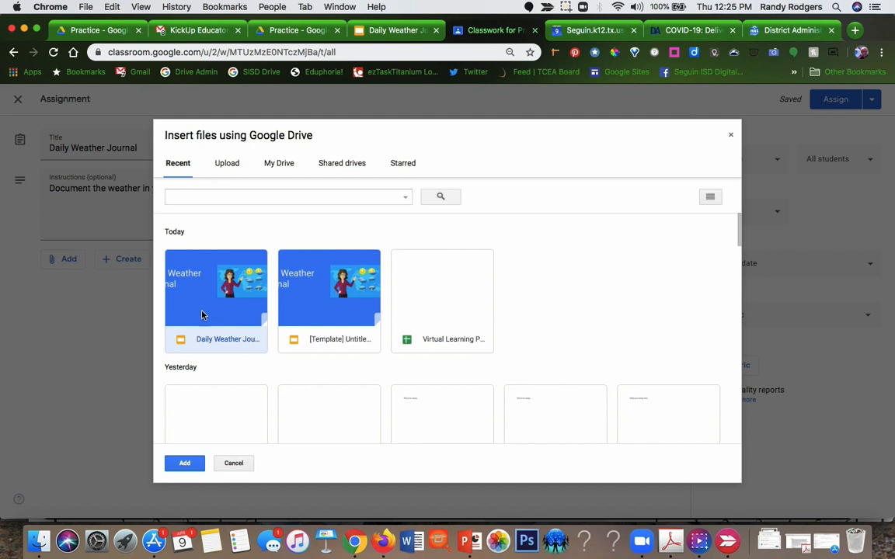
Attach the Daily Weather Journal slides with 'Make a copy for each student' and open the due-date calendar
click(184, 463)
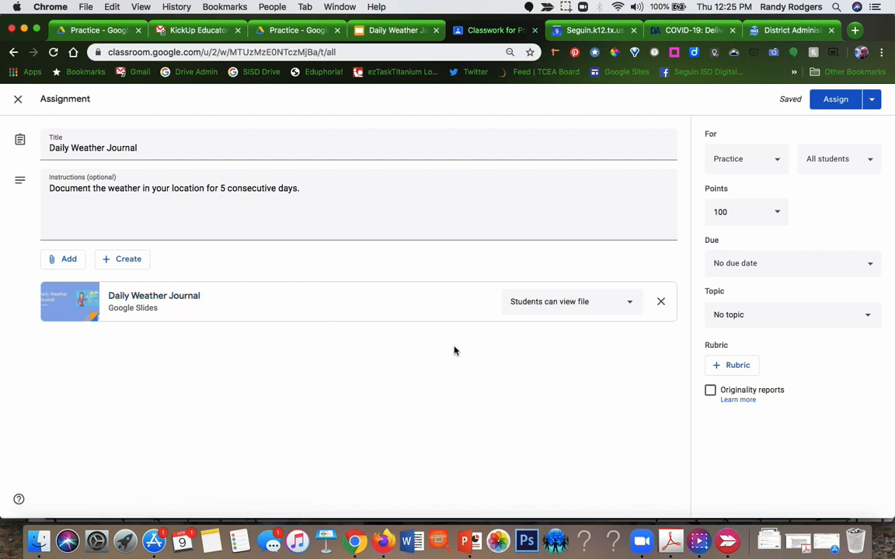
mouse_move(608, 331)
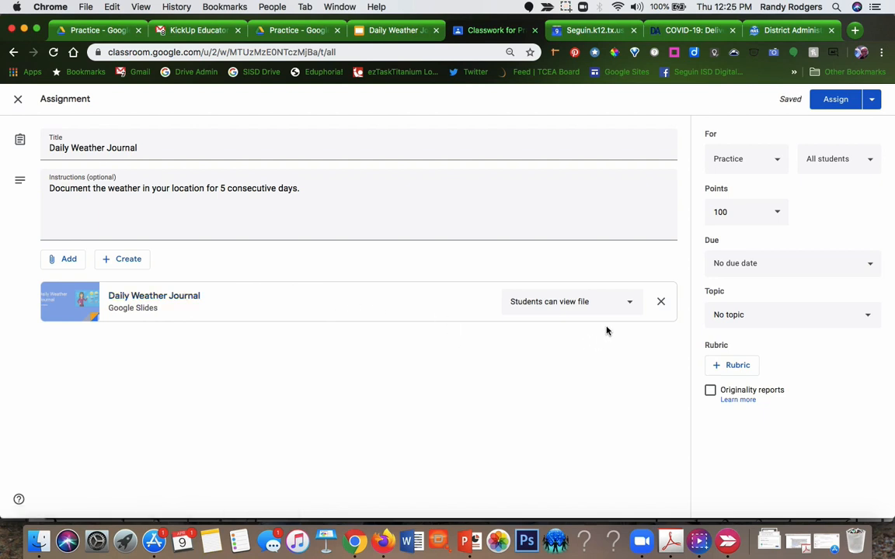
click(571, 301)
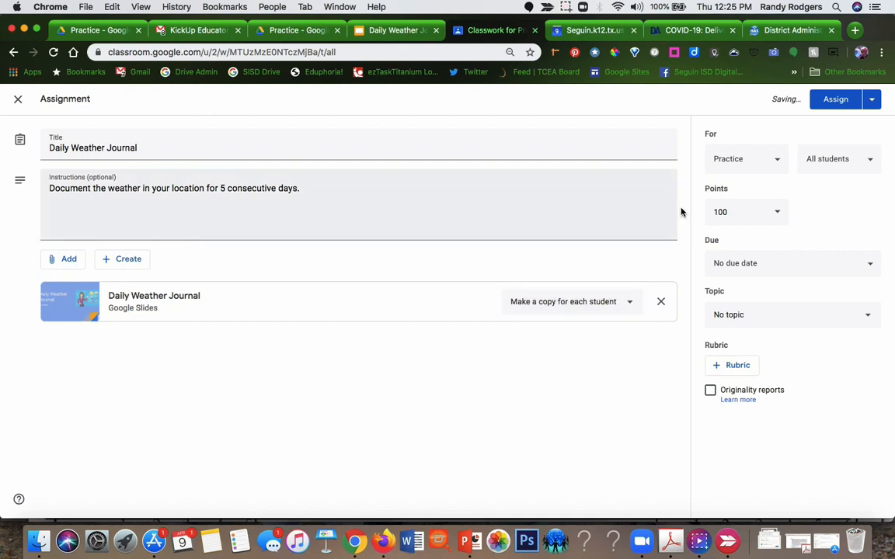
click(776, 212)
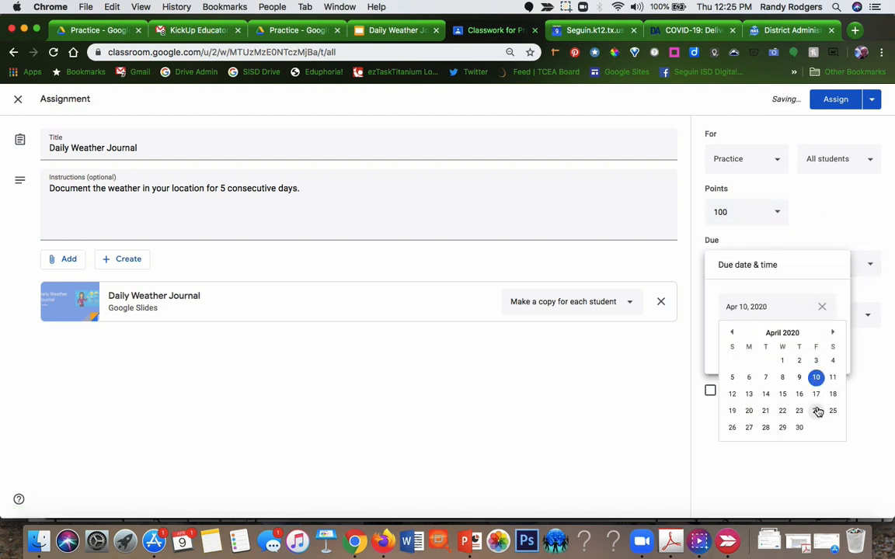
Set the due date to Friday, April 24 and the topic to Science
click(816, 411)
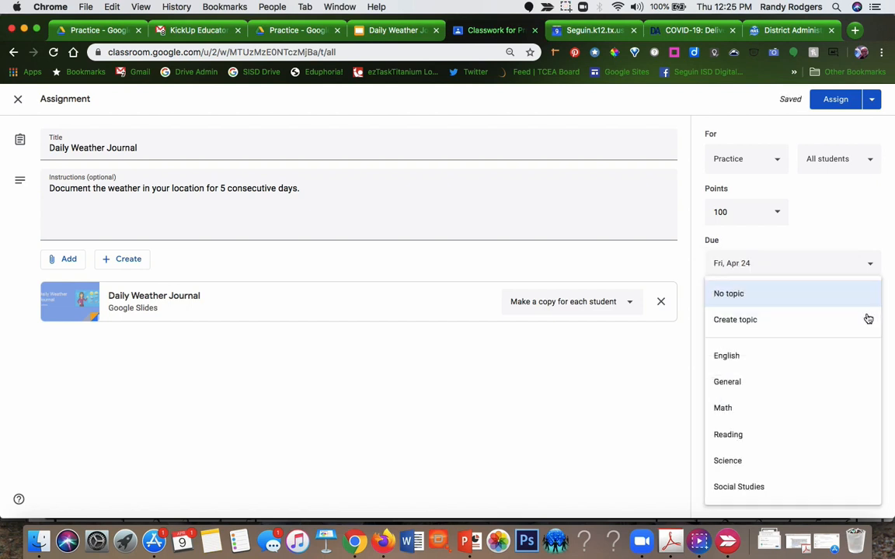
click(727, 461)
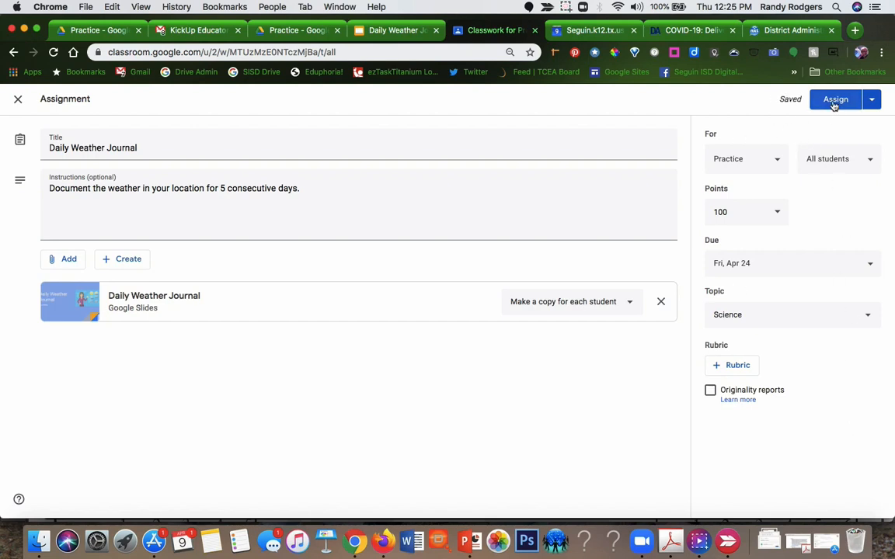
mouse_move(815, 164)
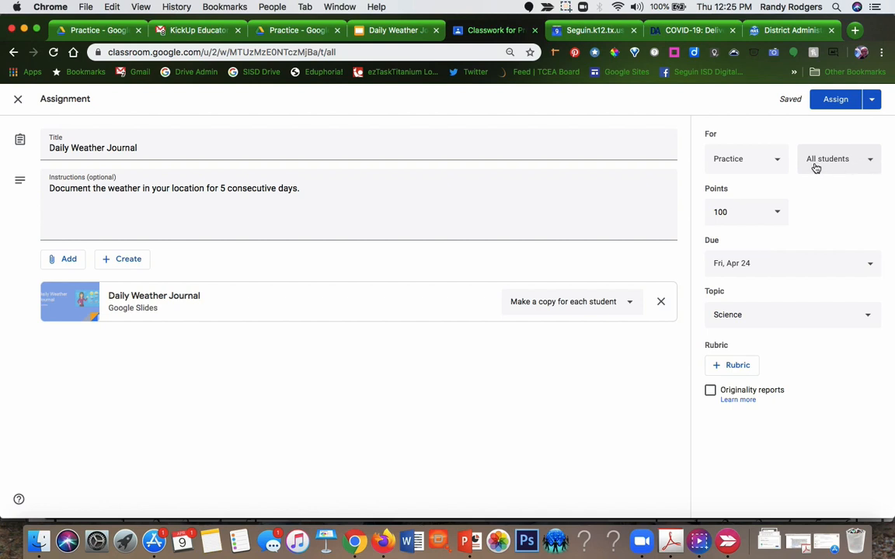
mouse_move(774, 158)
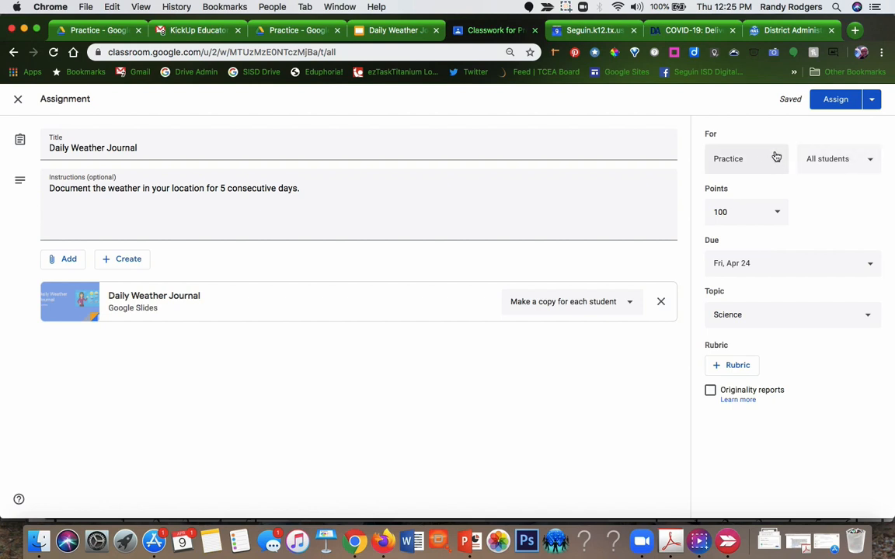
Assign Daily Weather Journal to the Practice class
click(727, 158)
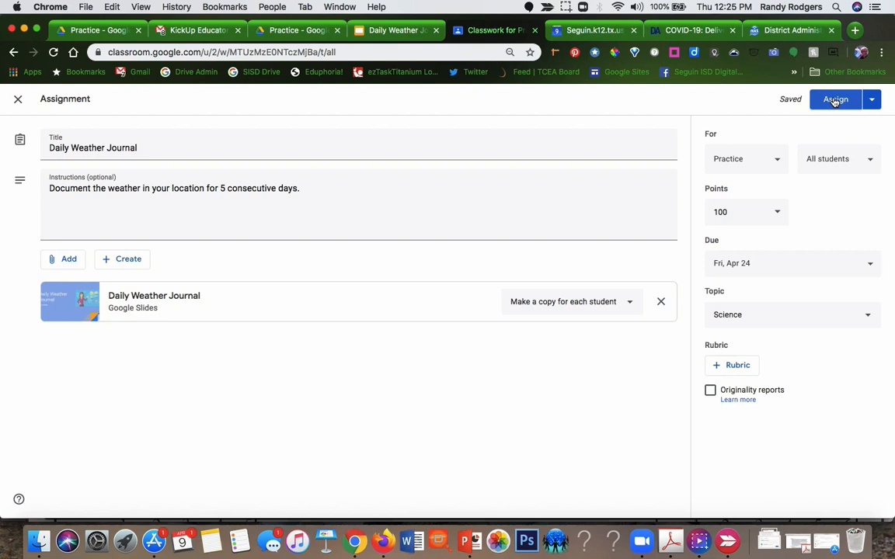
click(836, 99)
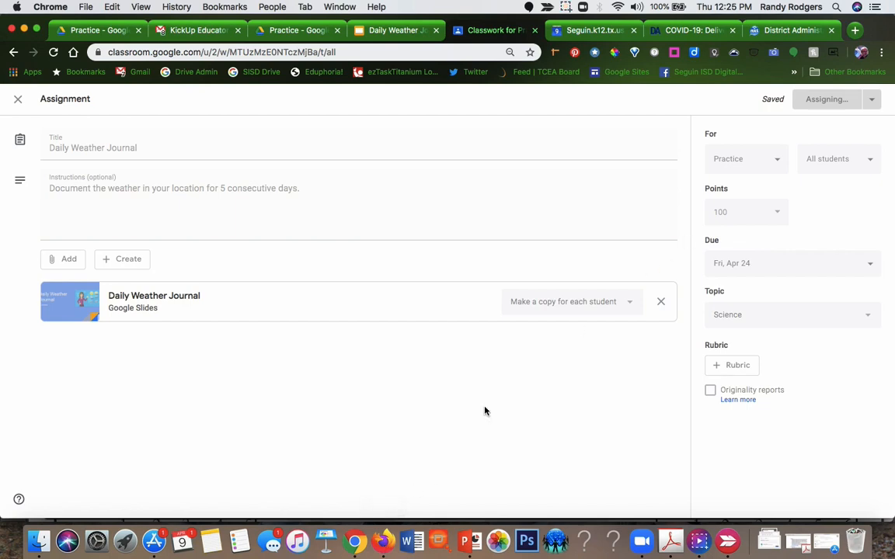
click(355, 542)
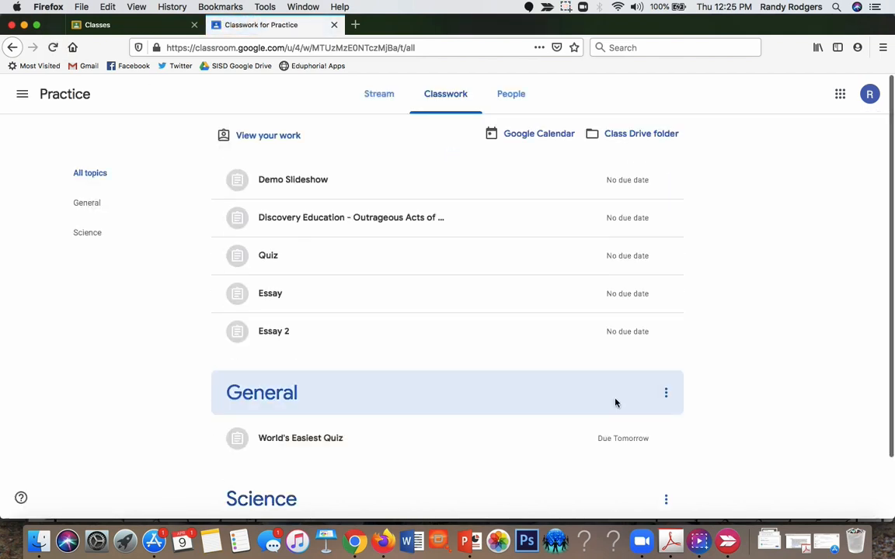
scroll(down, 3)
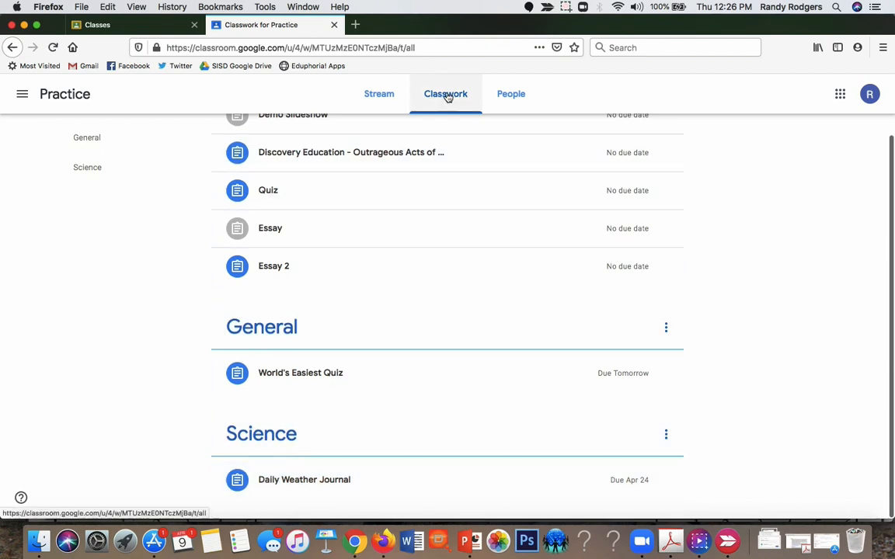
click(303, 479)
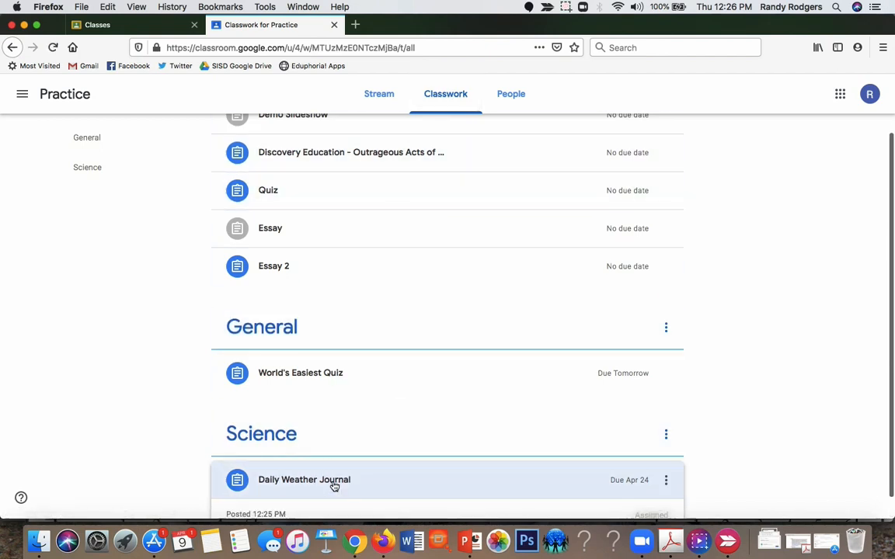
click(304, 479)
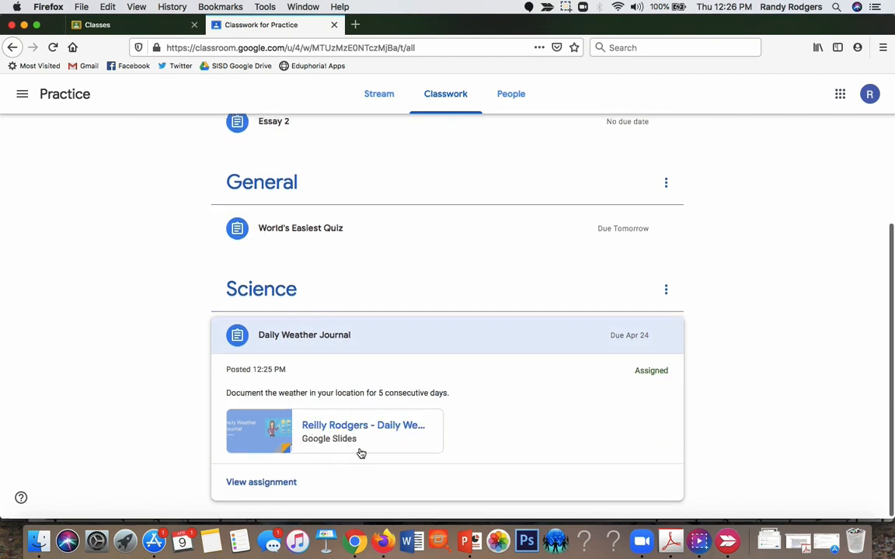
click(363, 431)
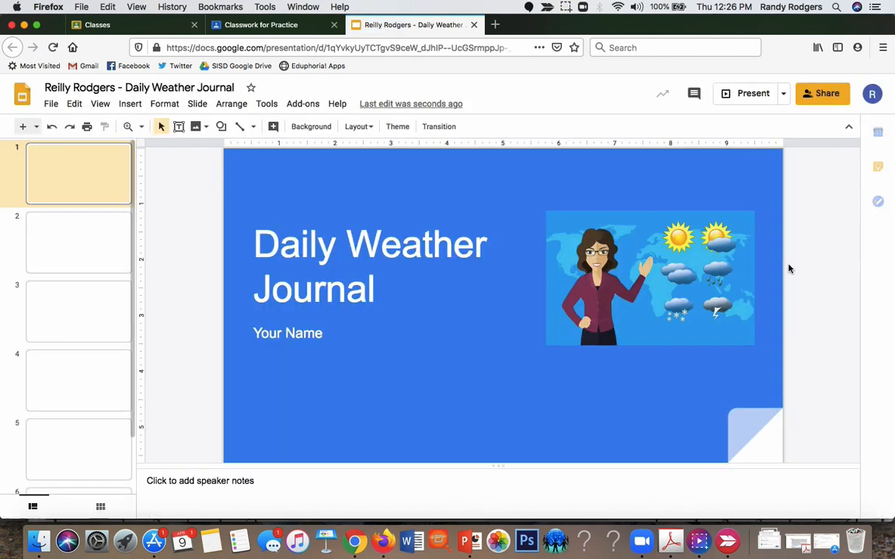
click(78, 242)
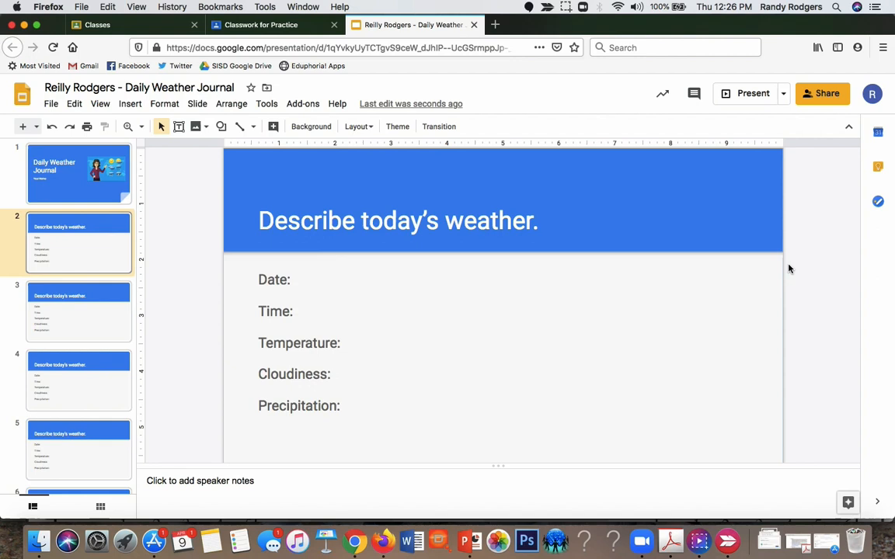
click(78, 173)
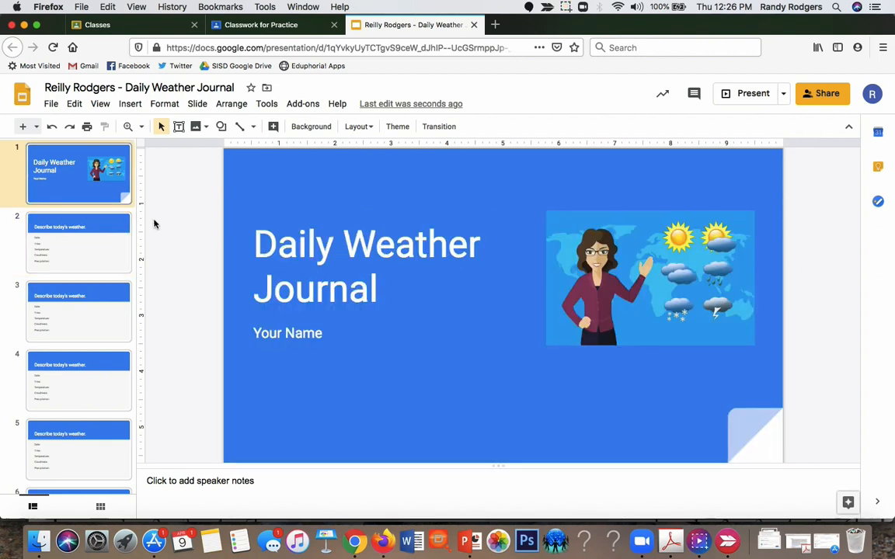
mouse_move(402, 146)
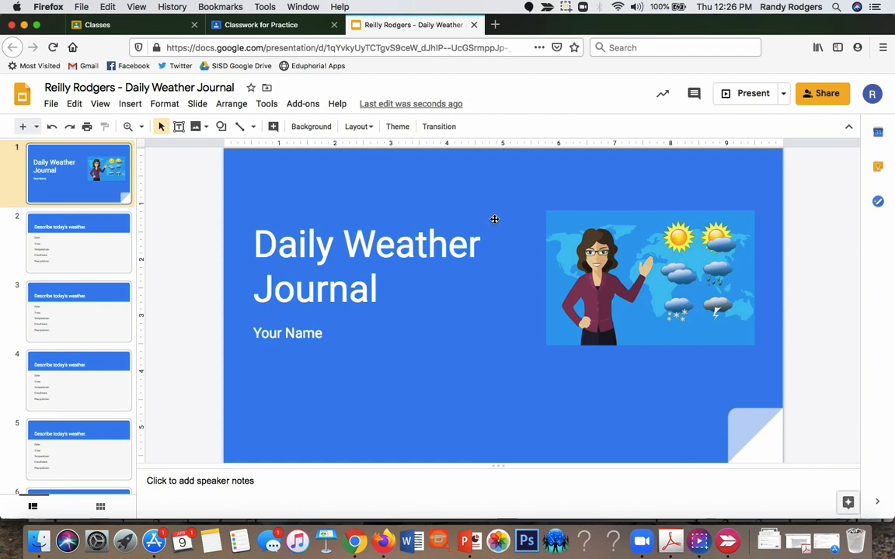
click(261, 24)
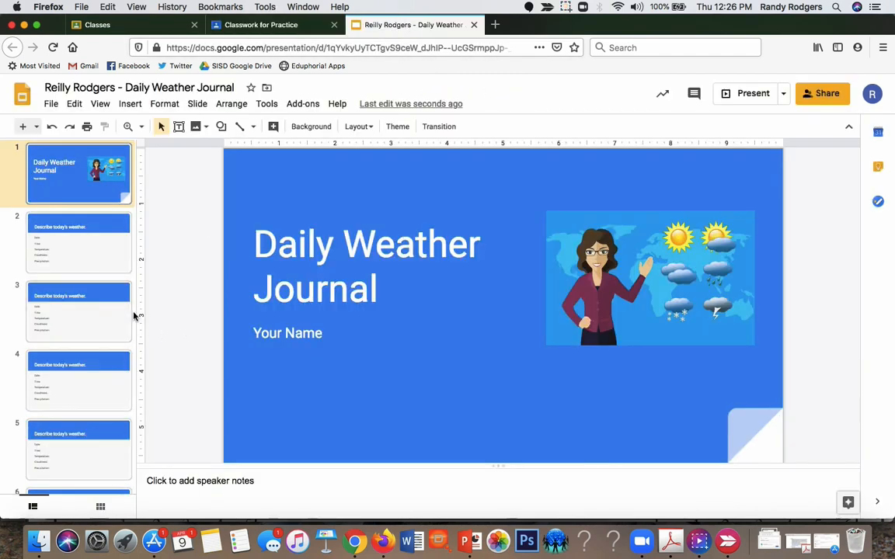
click(78, 242)
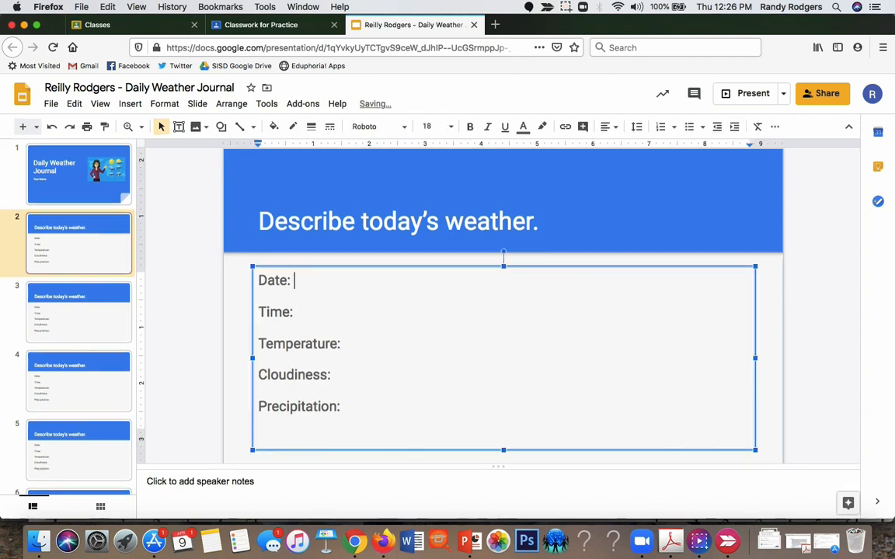
Fill slide 2 with April 9, 12:26, 80, Mostly cloudy, and None for precipitation
text(April 9)
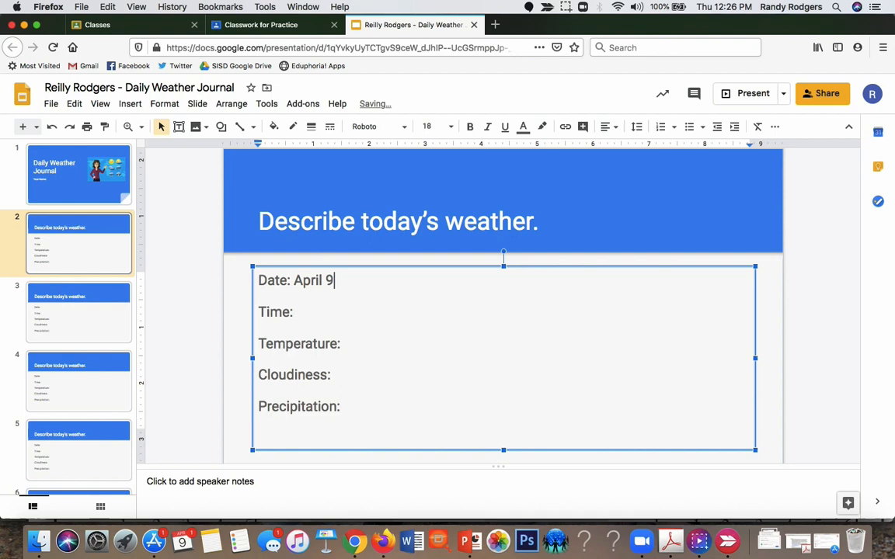
text(1)
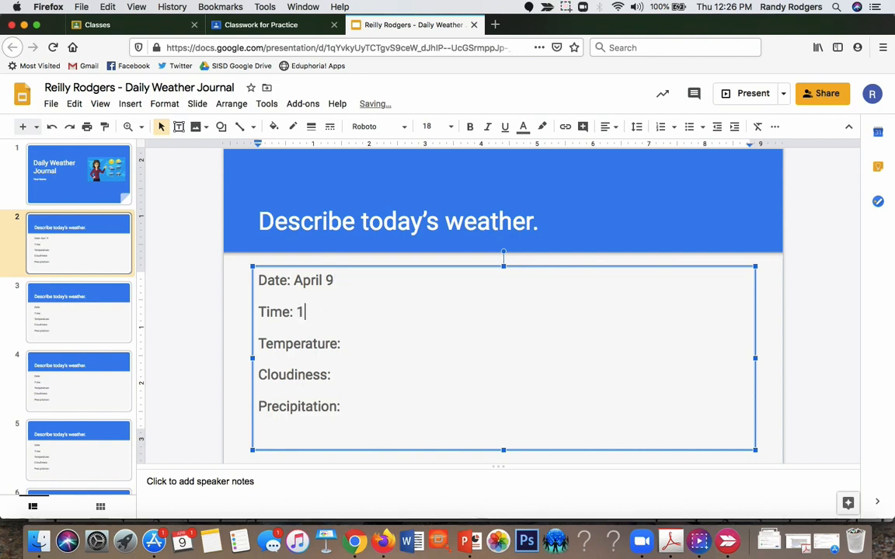
text(2:26)
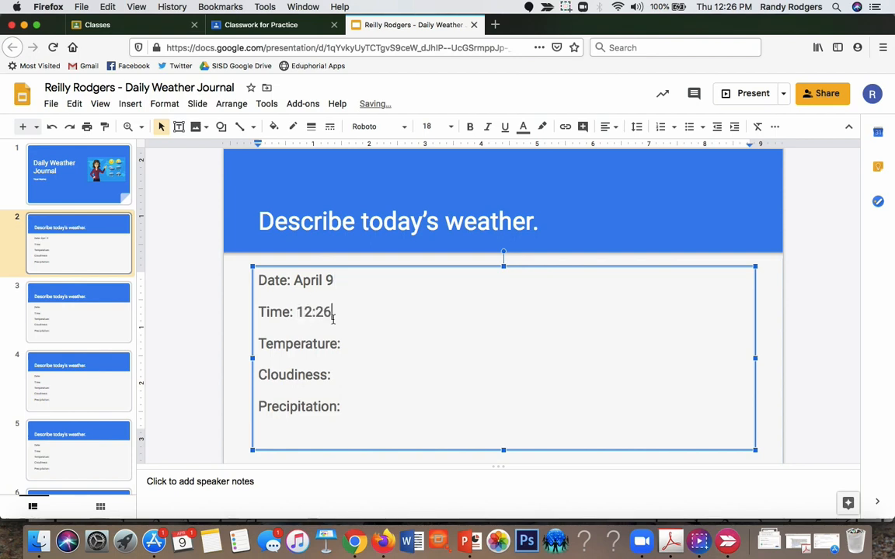
text(8)
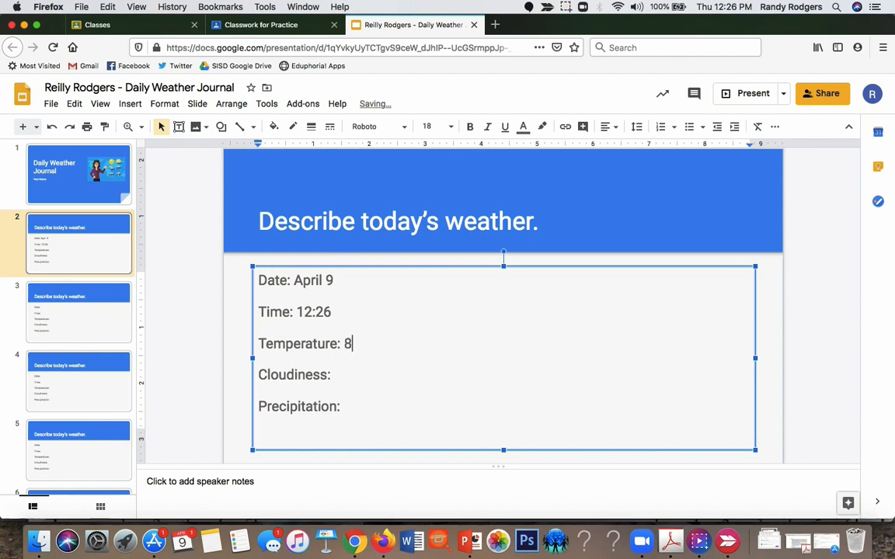
text(0)
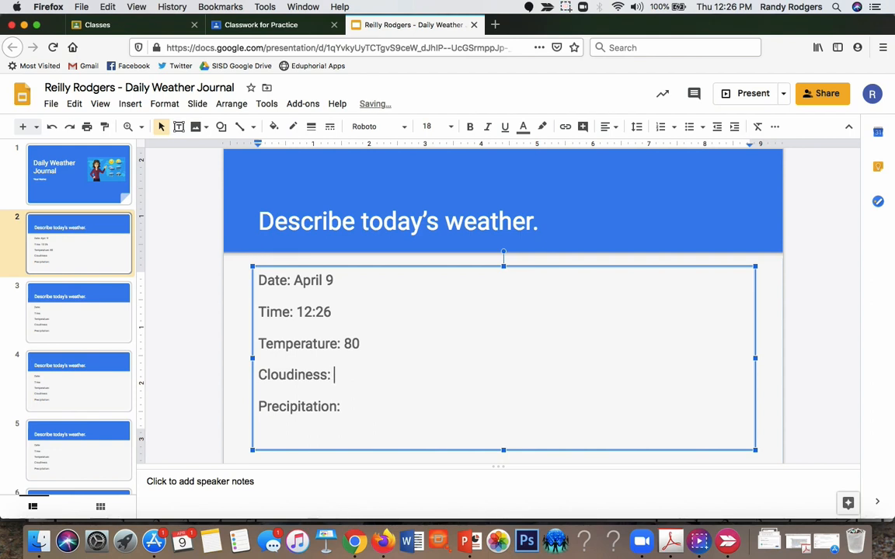
text(Mostly cl)
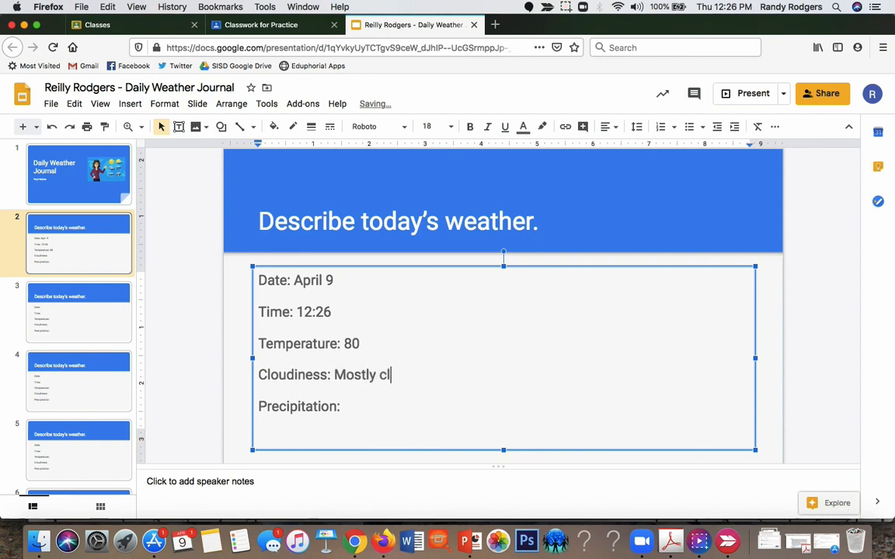
text(oudy)
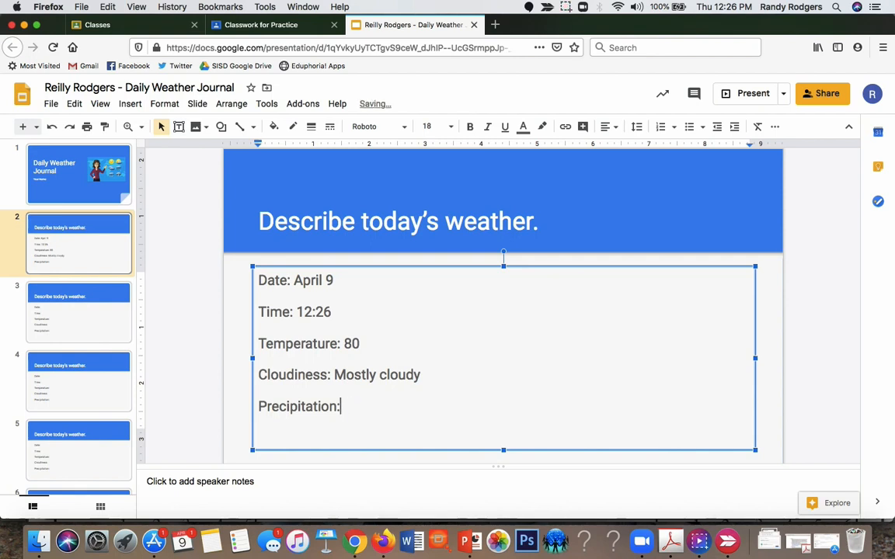
text(None)
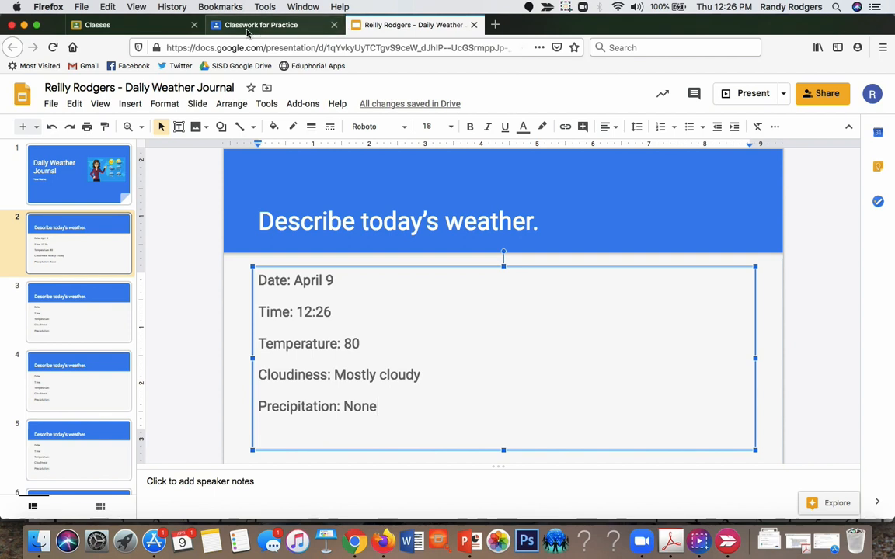
mouse_move(257, 29)
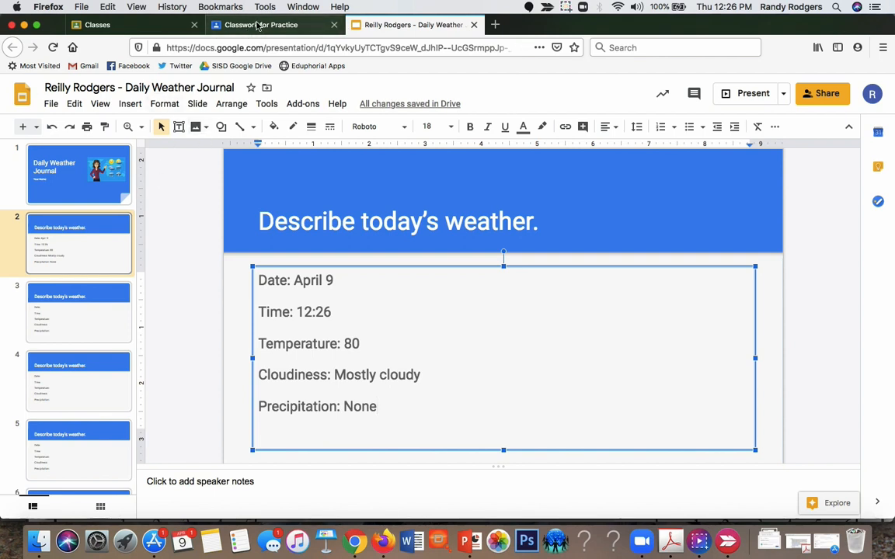
Post 'Best assignment ever!' as a class comment on Daily Weather Journal
click(261, 24)
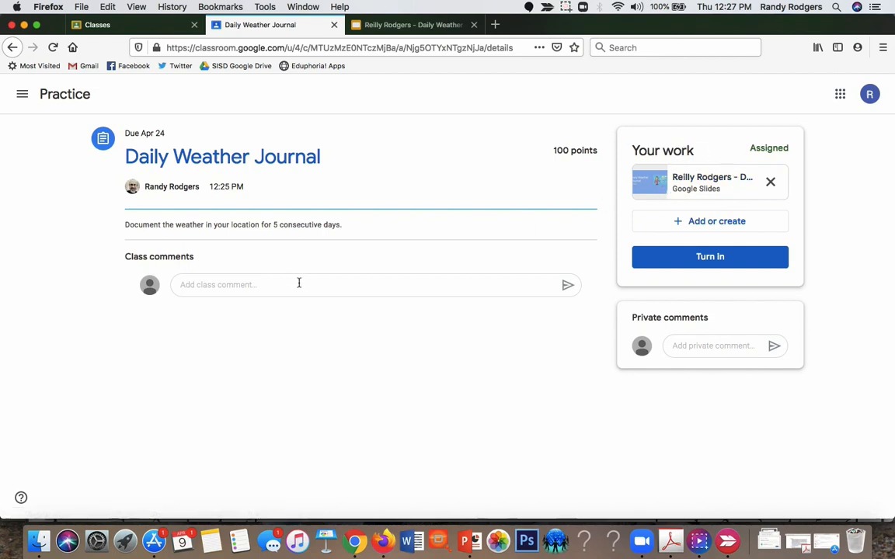
text(Best assignment)
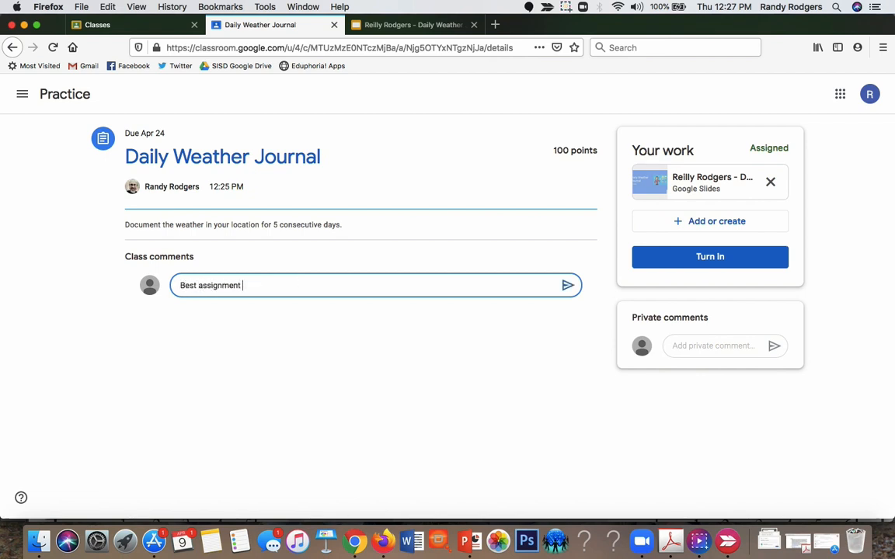
text(ever!)
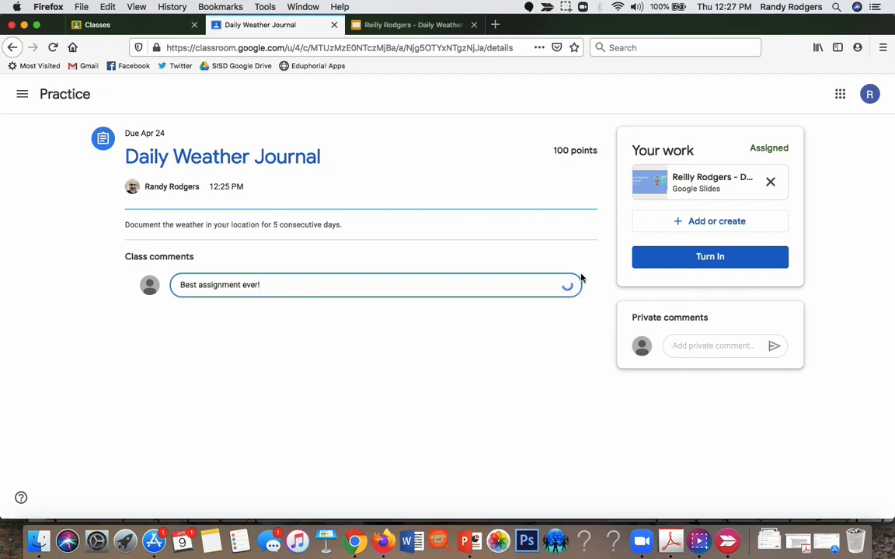
click(567, 285)
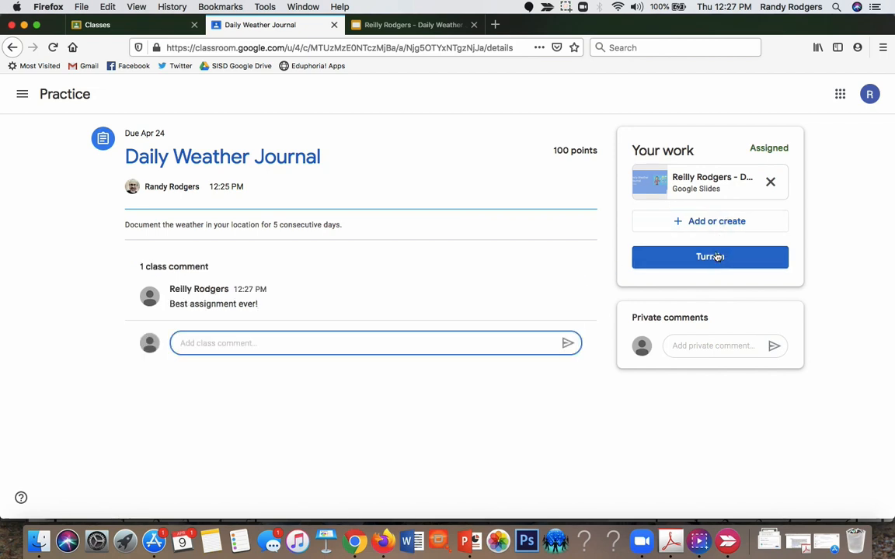
Turn in the Daily Weather Journal slides and confirm the submission
click(709, 257)
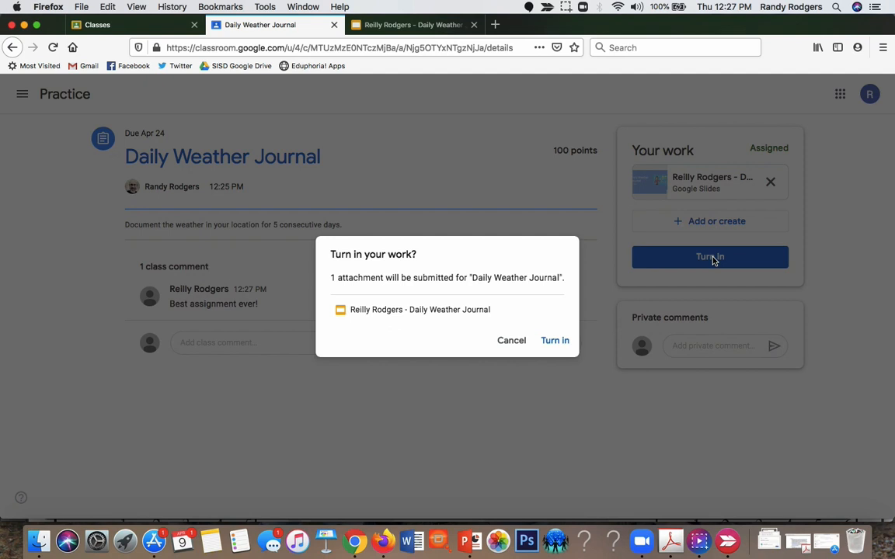
mouse_move(510, 298)
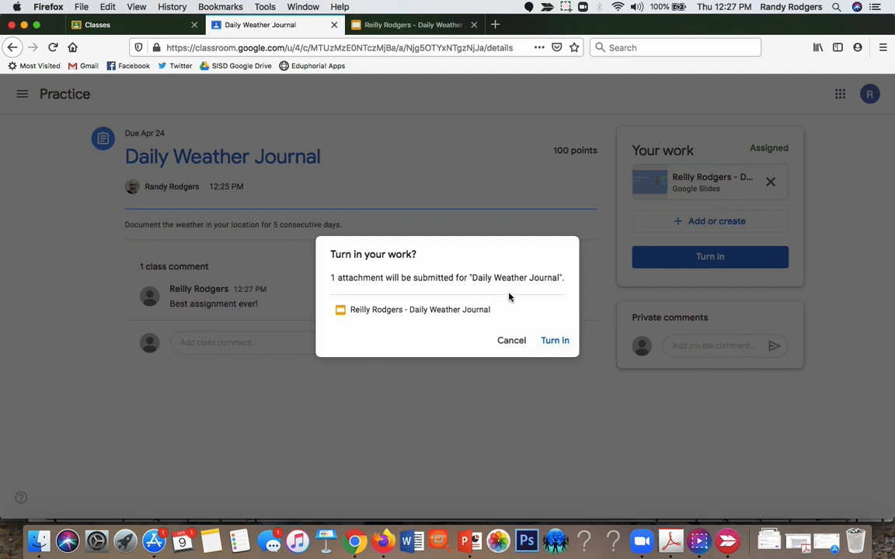
click(554, 340)
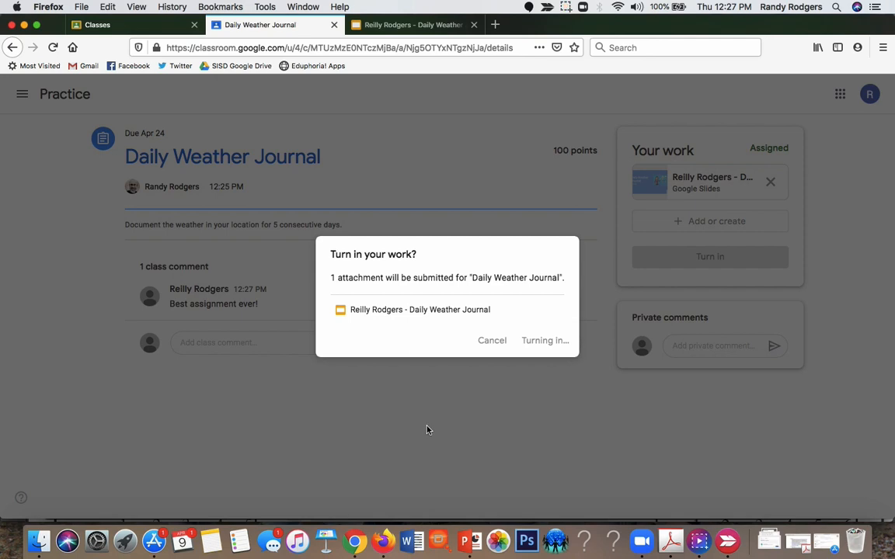
click(543, 340)
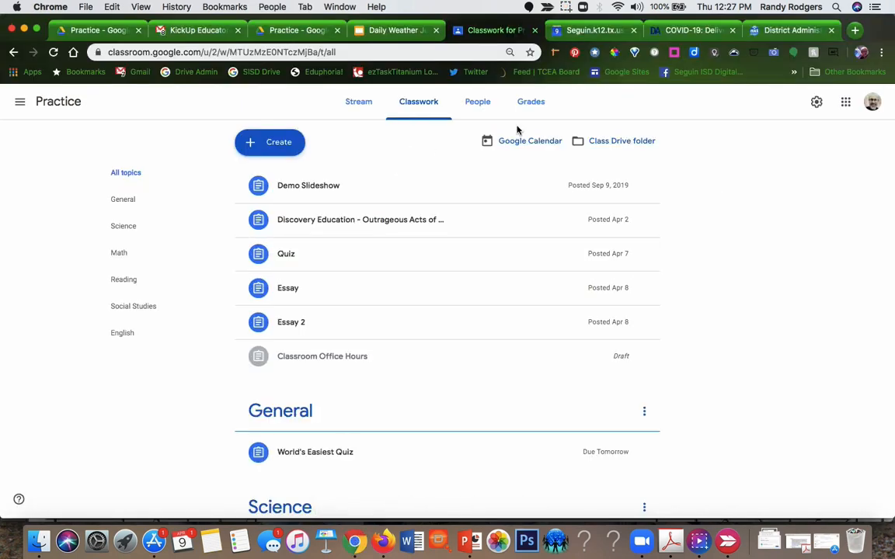
Check Daily Weather Journal shows 1 turned in, then go back to the Practice stream
scroll(down, 3)
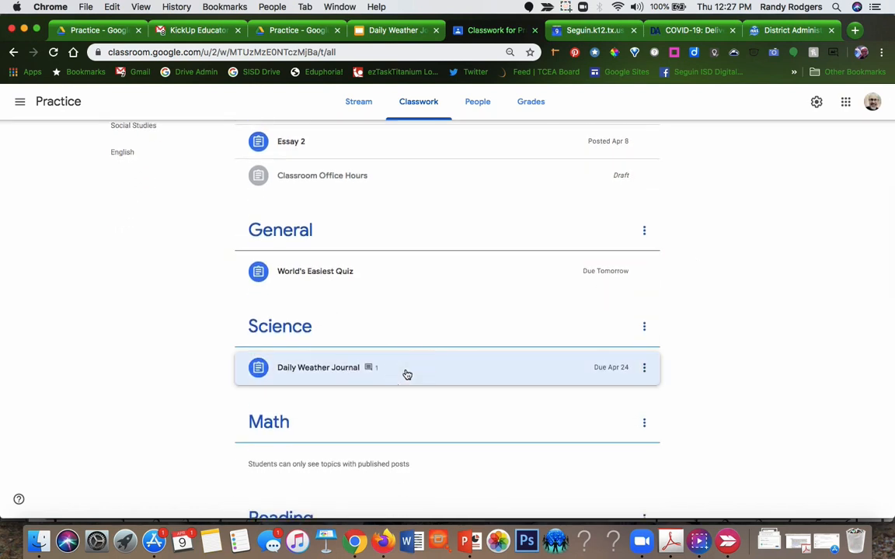
click(318, 367)
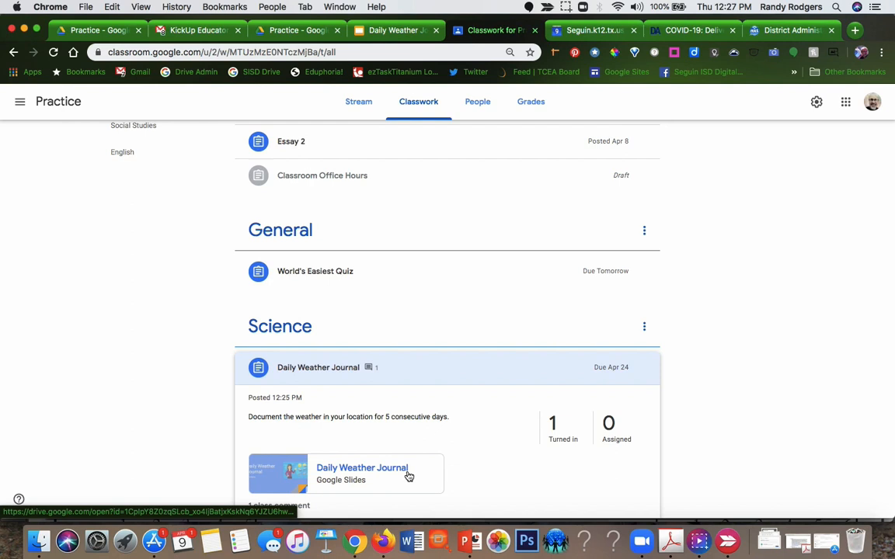
scroll(down, 3)
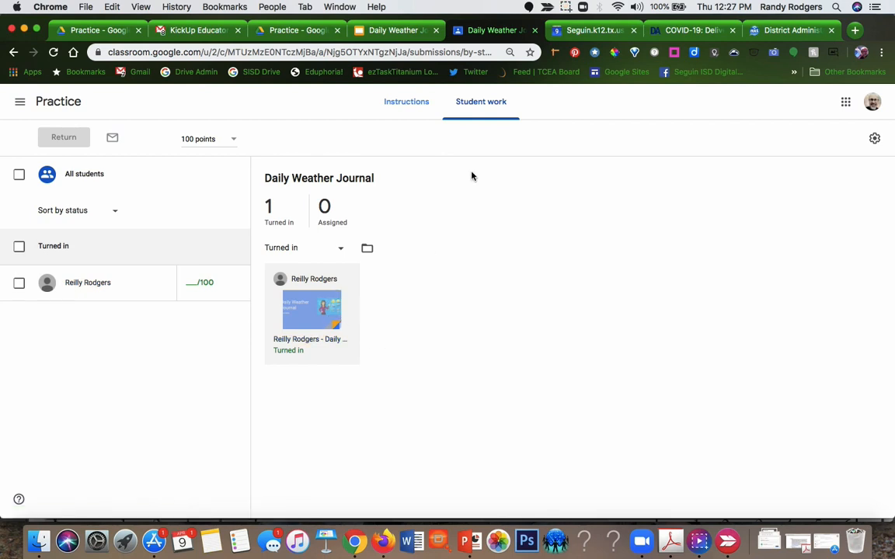
click(59, 101)
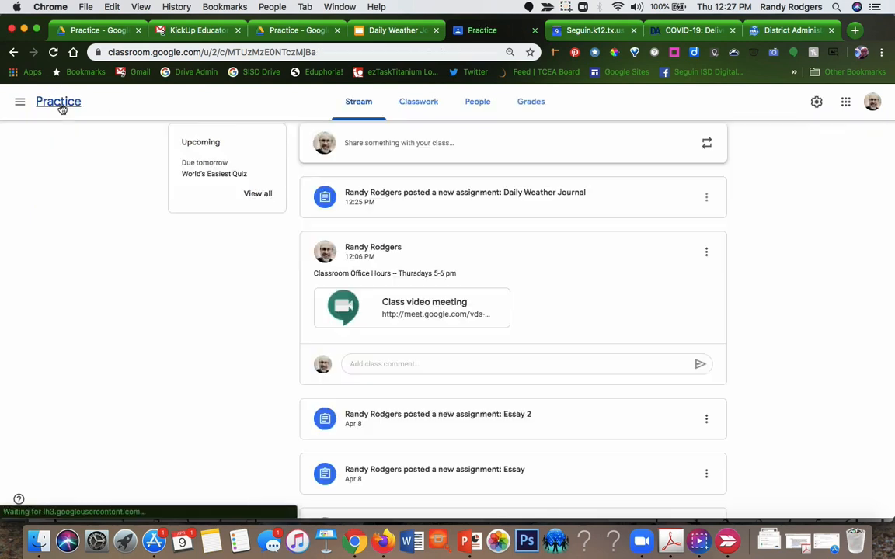